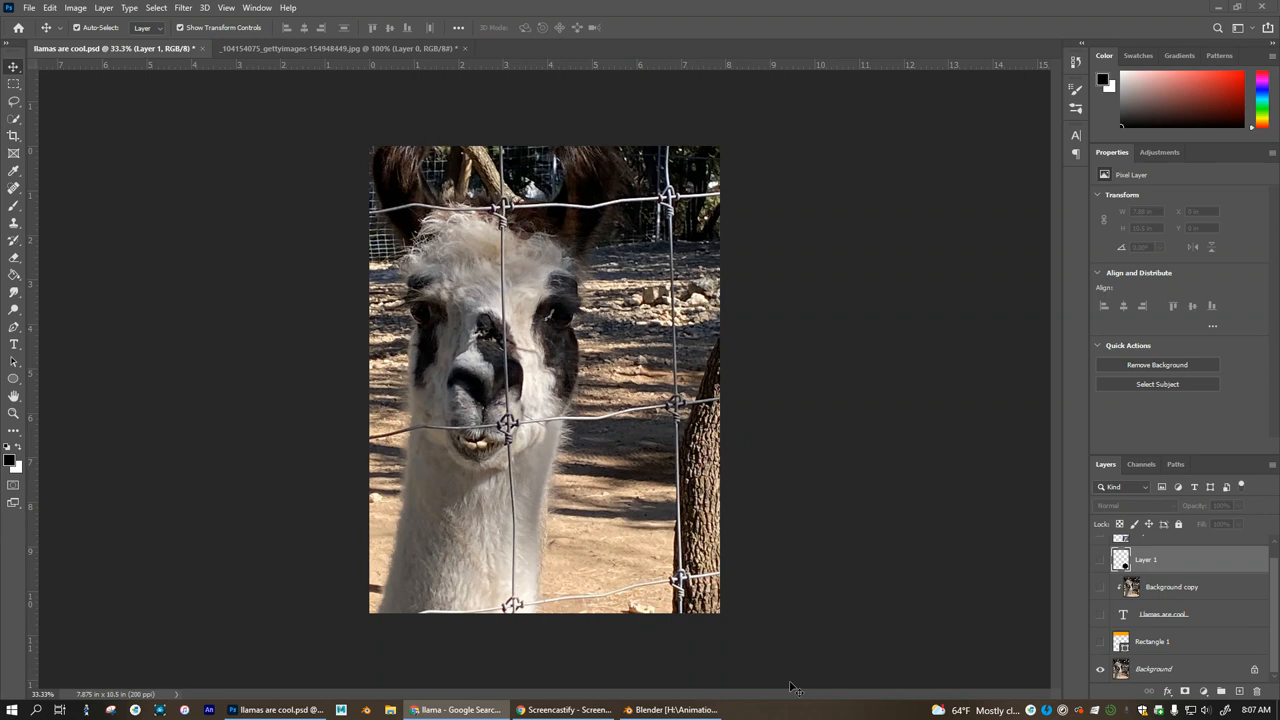
mouse_move(576, 644)
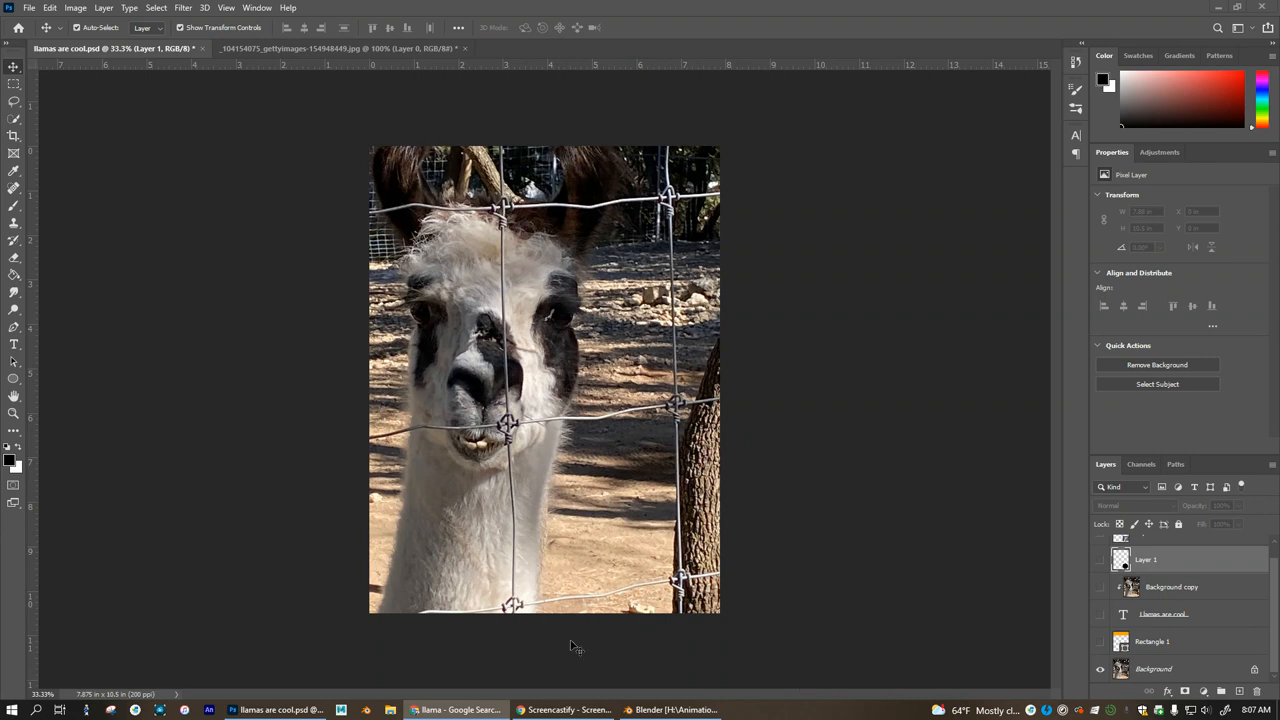
mouse_move(1016, 602)
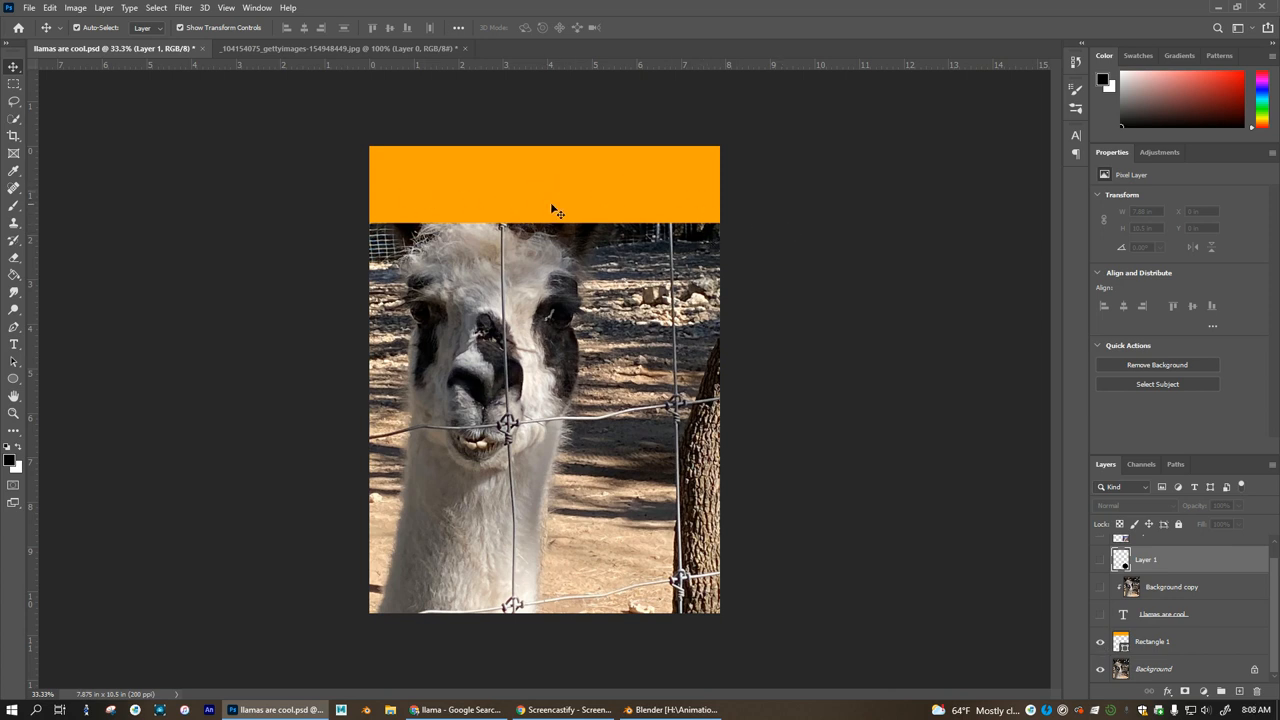
mouse_move(672, 200)
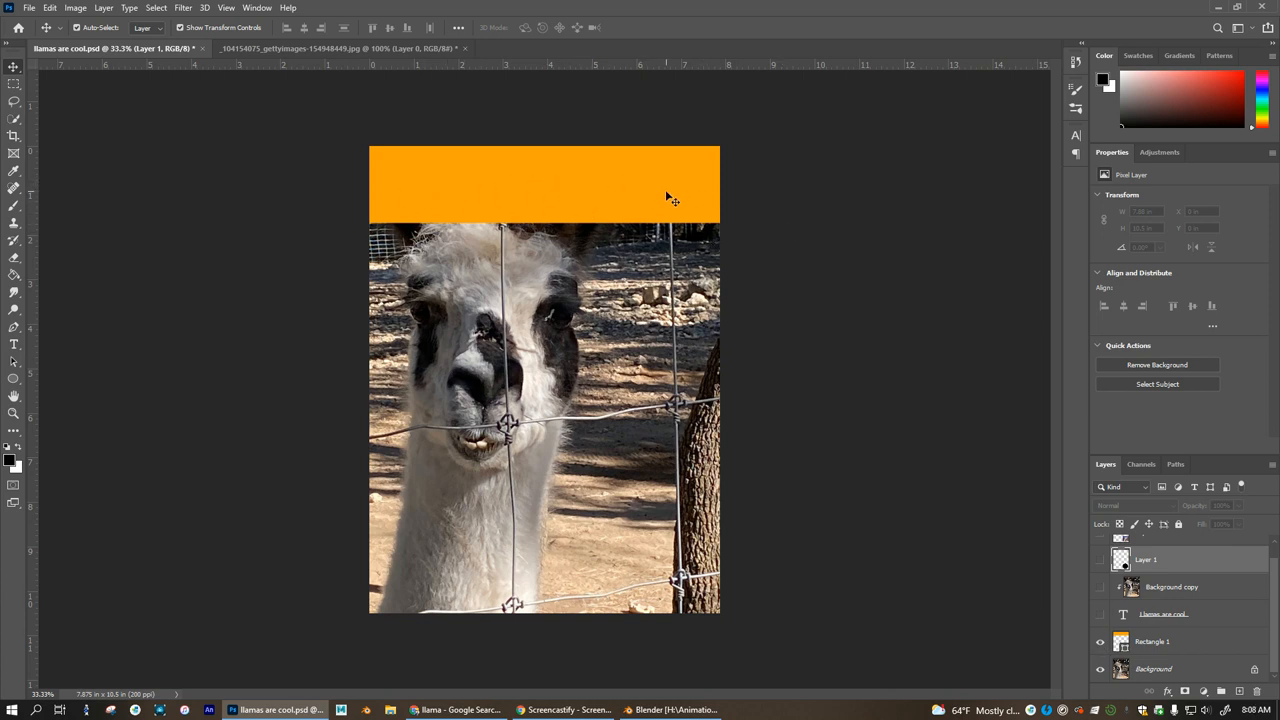
mouse_move(608, 188)
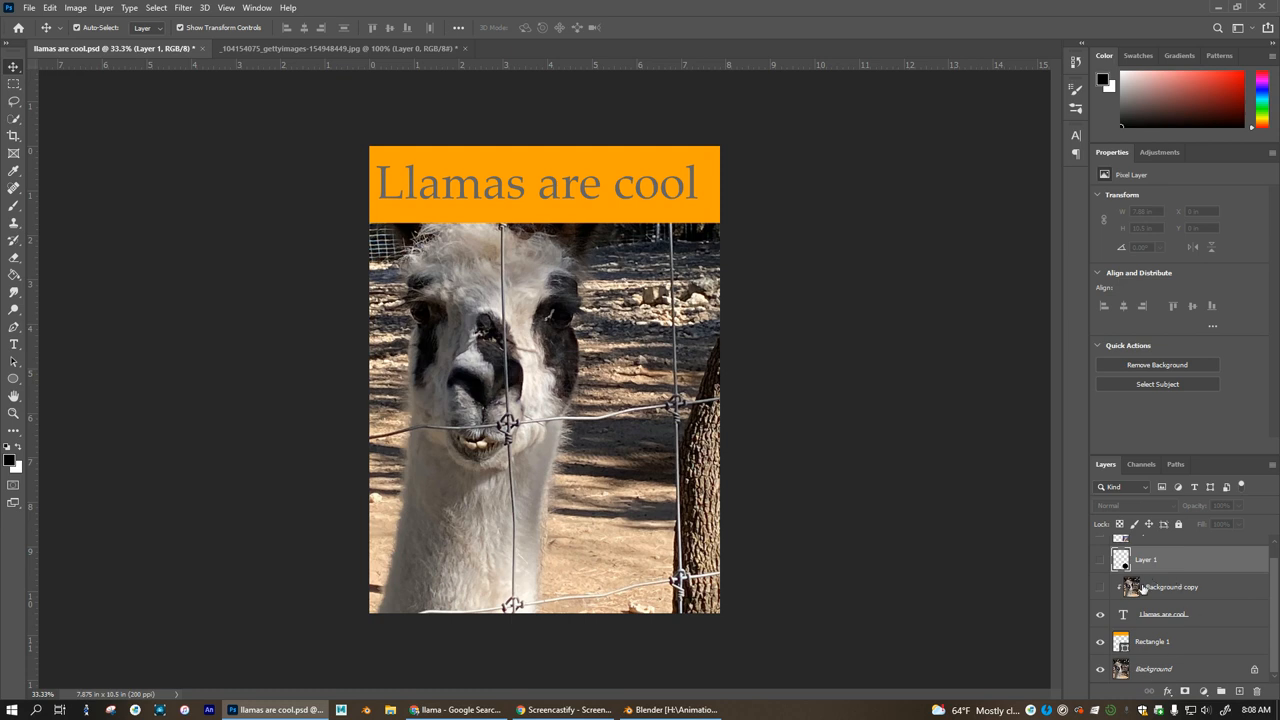
mouse_move(1160, 590)
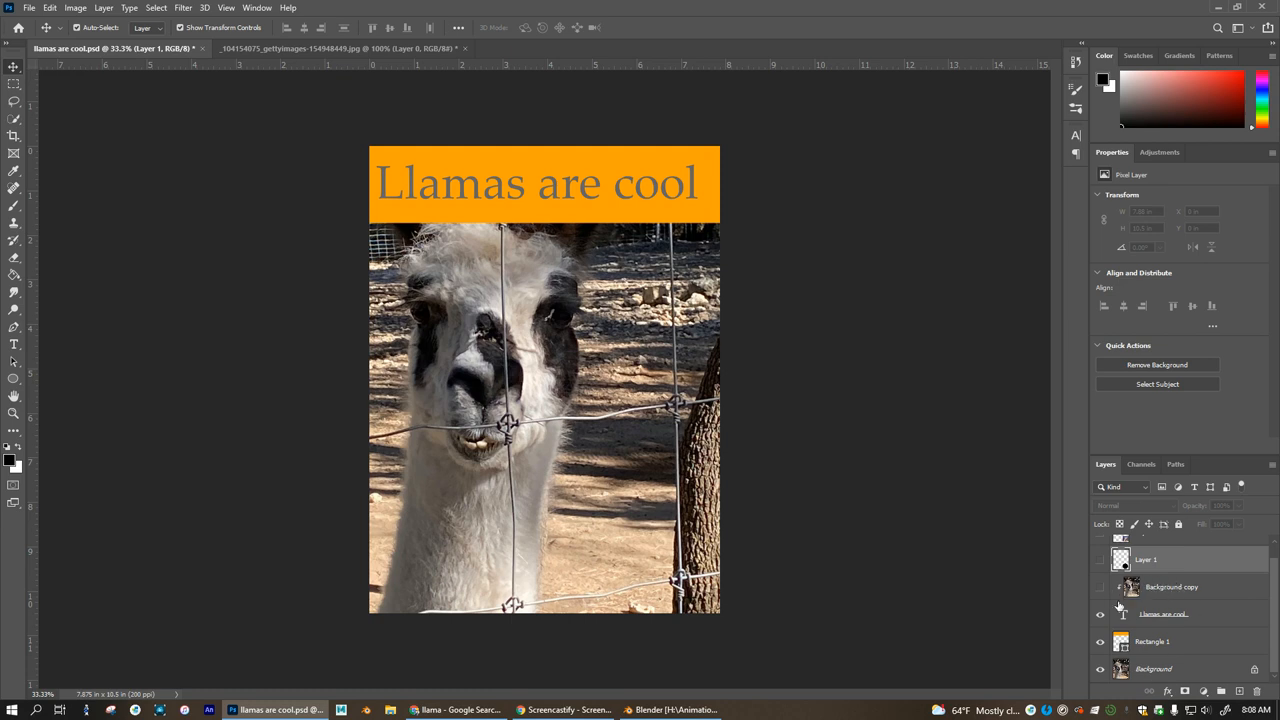
Select the photo layer in the Layers panel above the orange banner.
left_click(1162, 588)
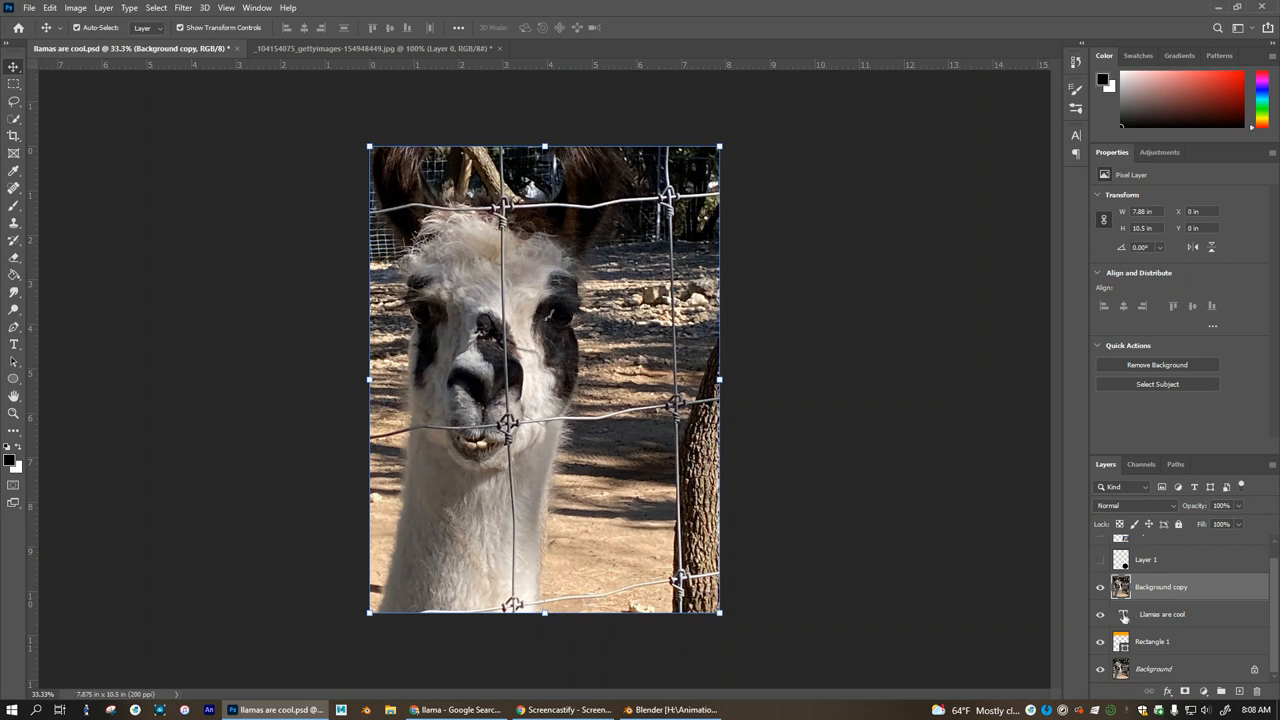
mouse_move(1124, 648)
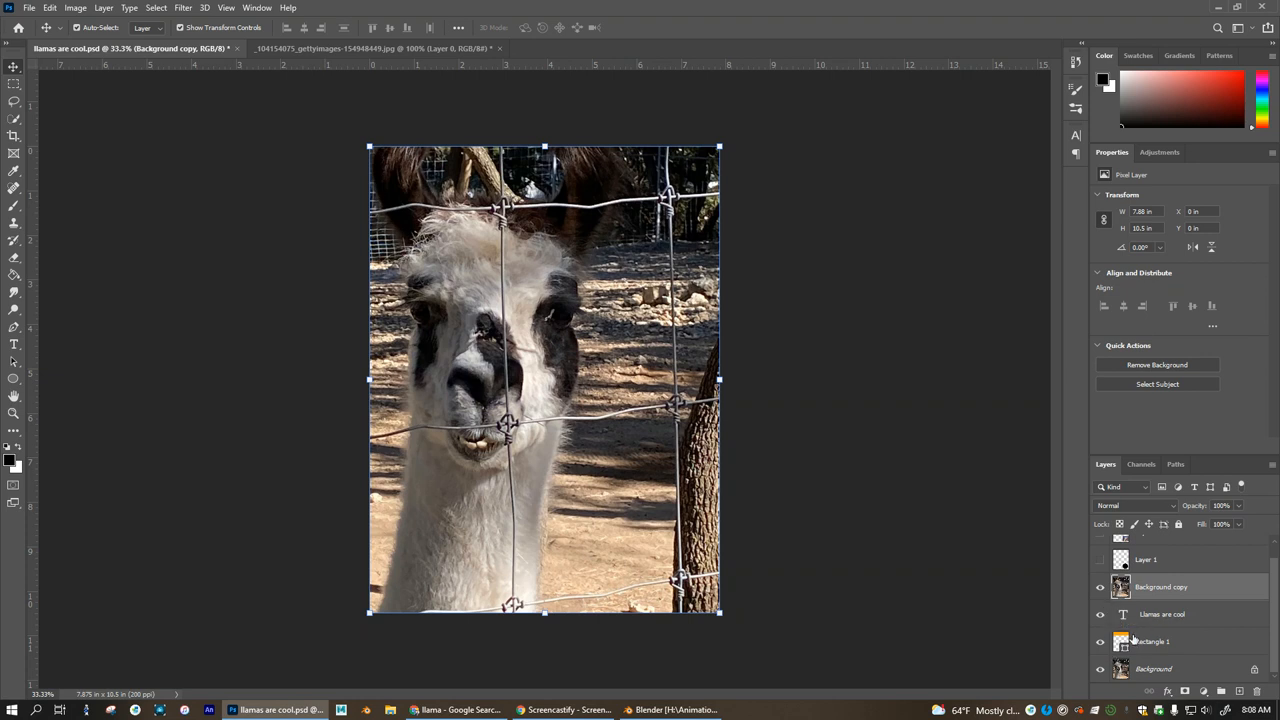
mouse_move(1122, 644)
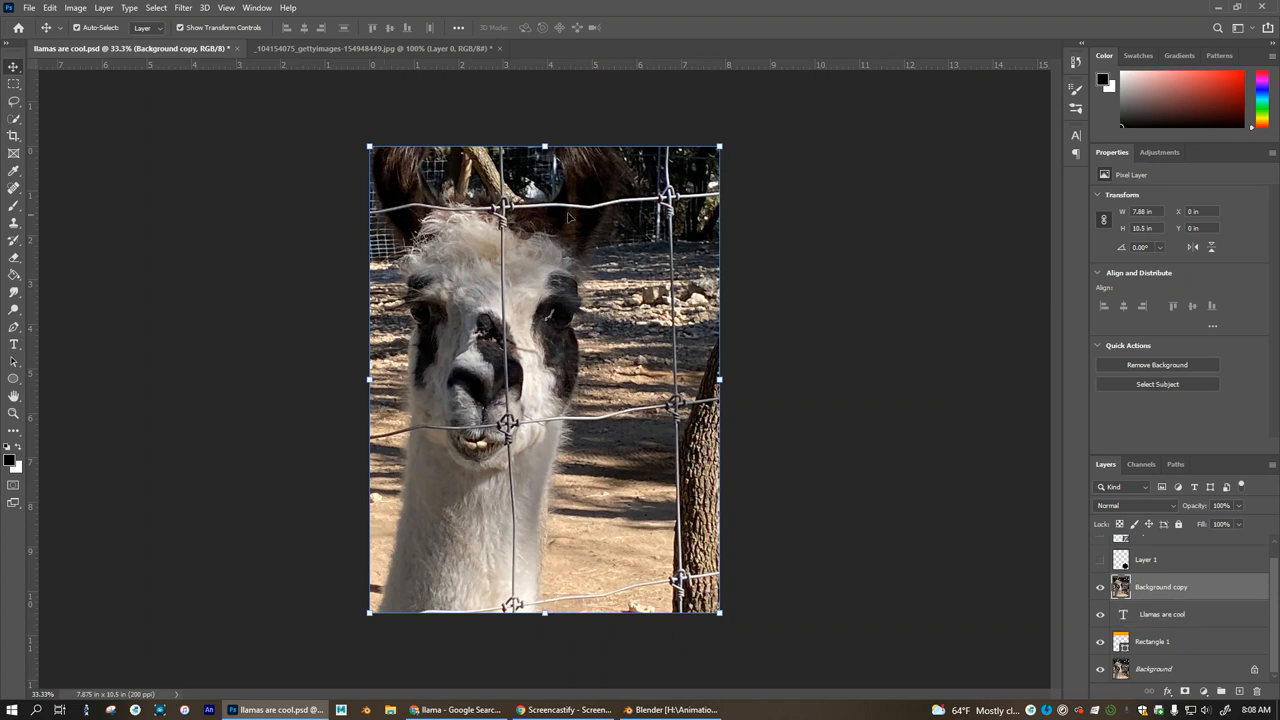
mouse_move(1184, 648)
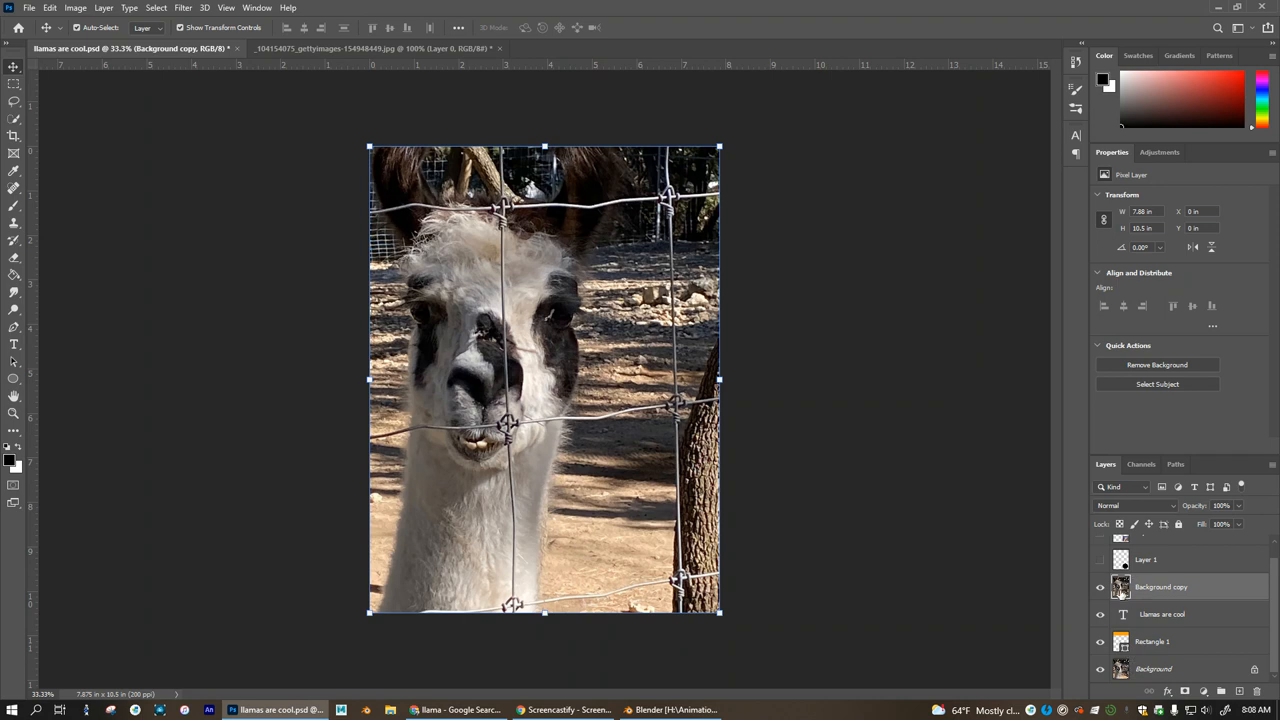
mouse_move(1120, 596)
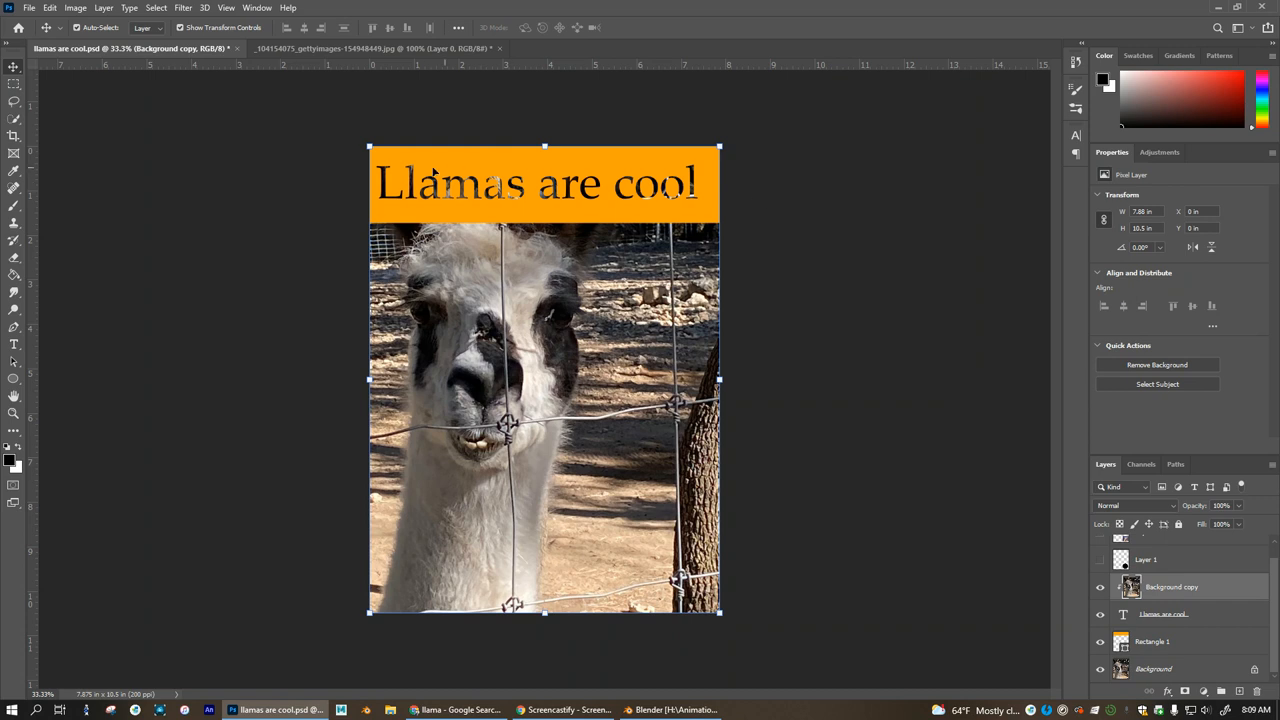
mouse_move(676, 212)
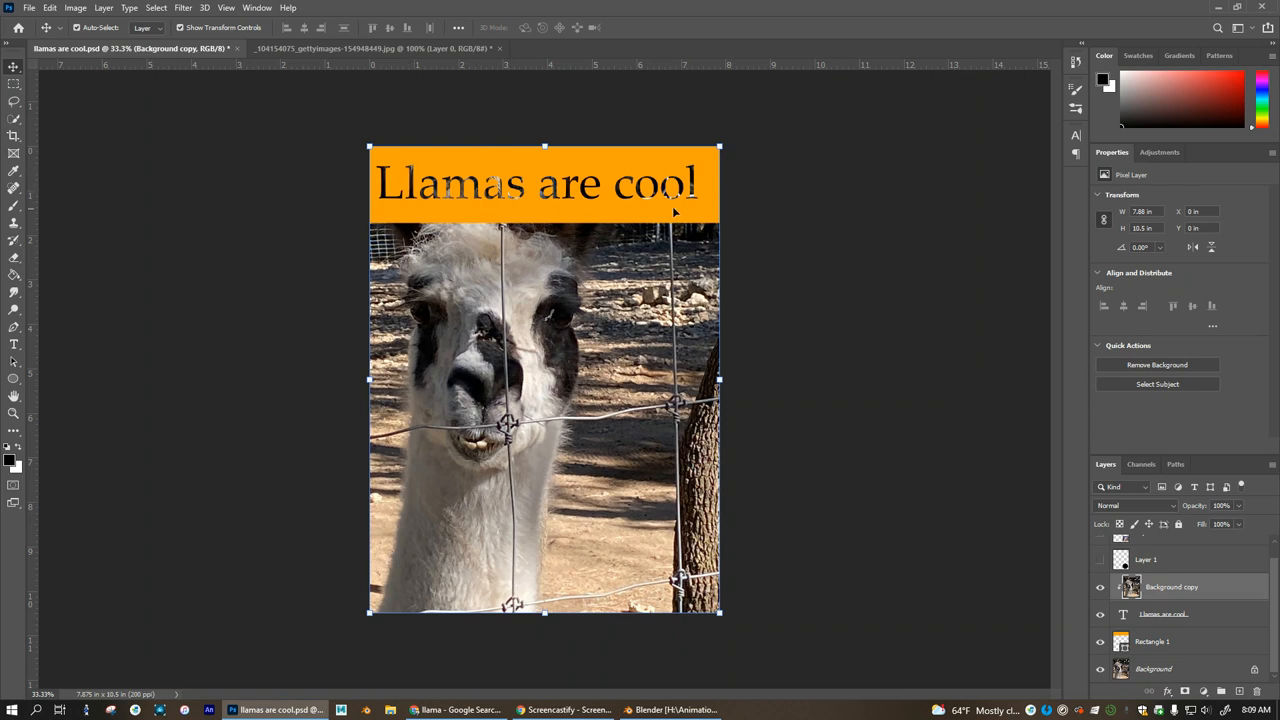
mouse_move(1190, 612)
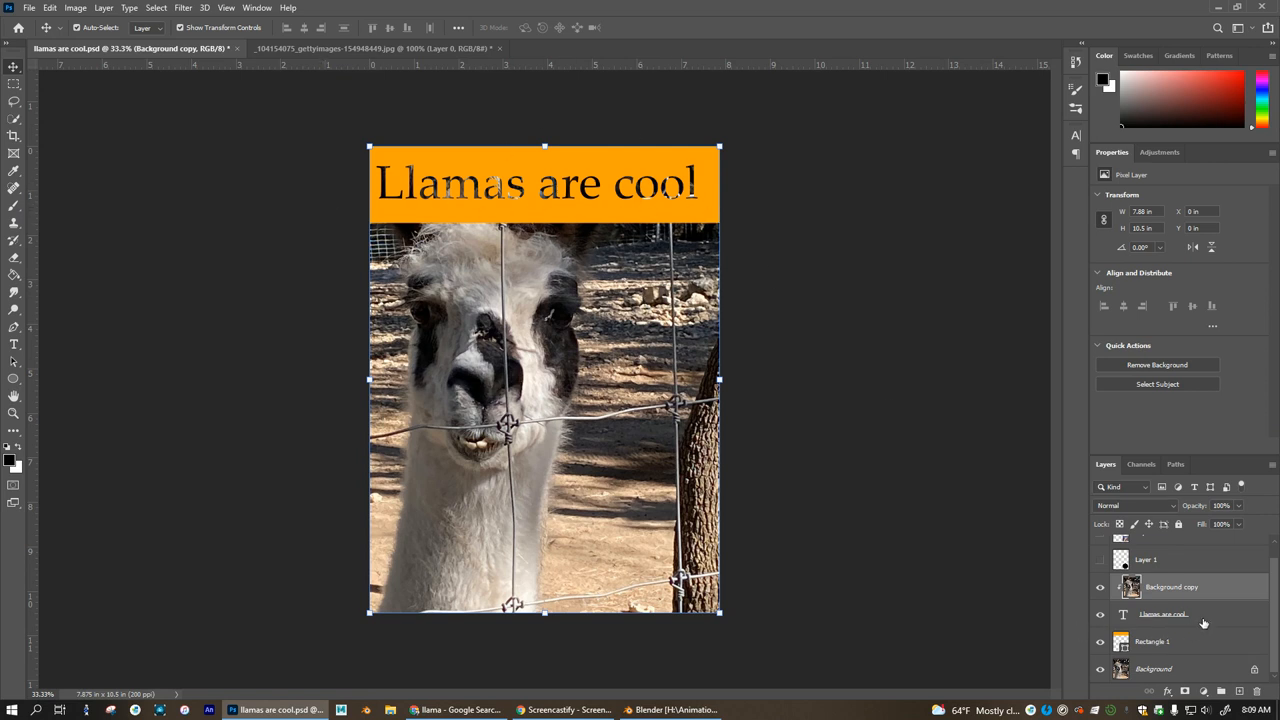
Select the 'Llamas are cool' text layer in the Layers panel.
left_click(1164, 612)
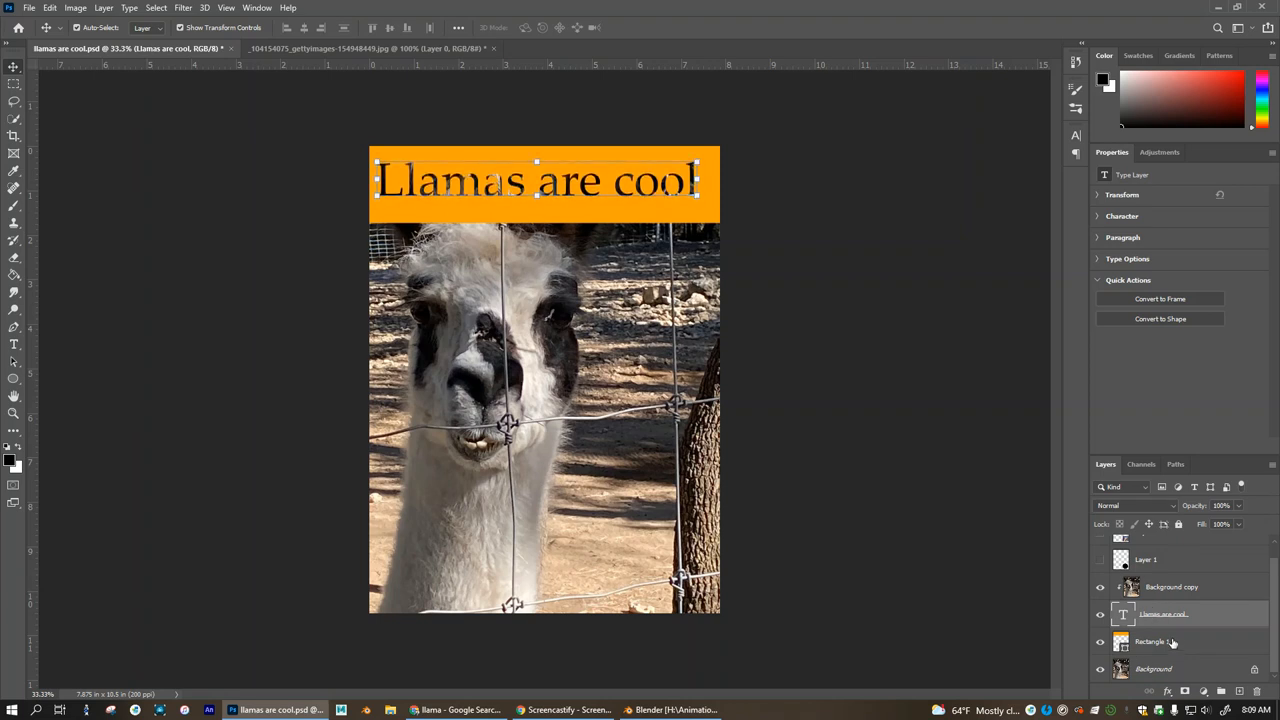
Select the orange banner rectangle shape layer in the Layers panel.
left_click(1152, 640)
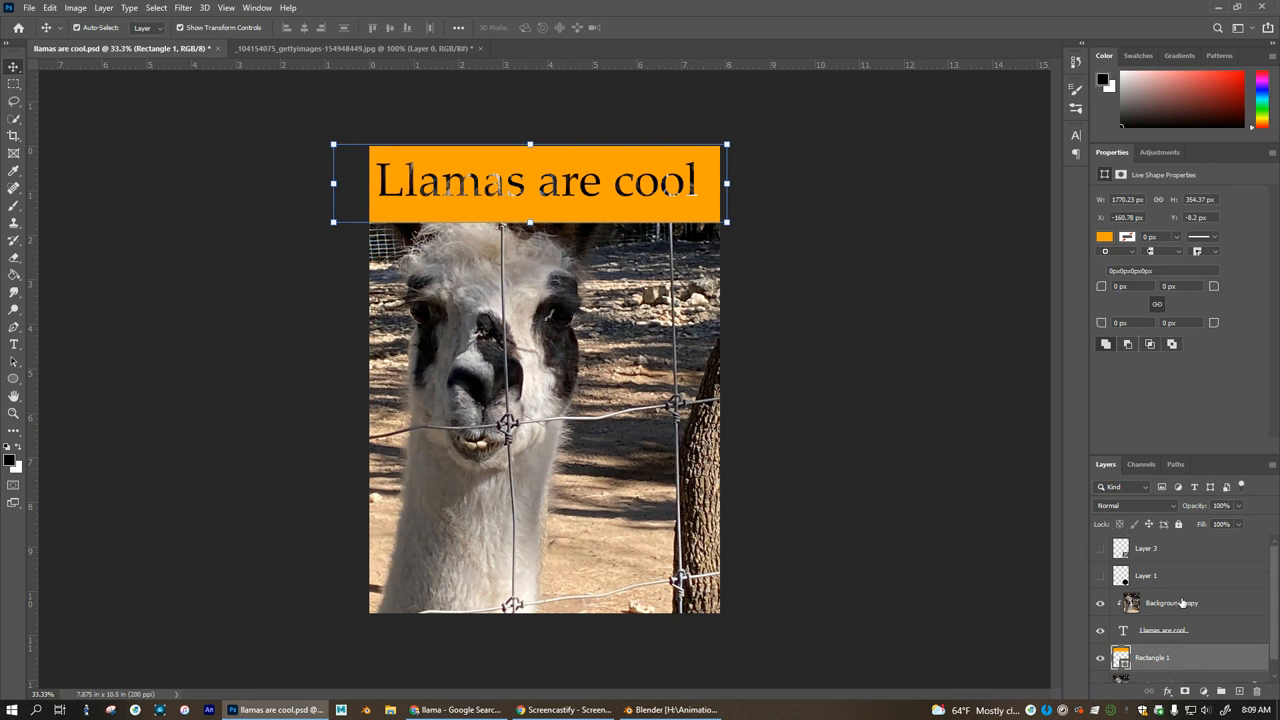
mouse_move(1170, 584)
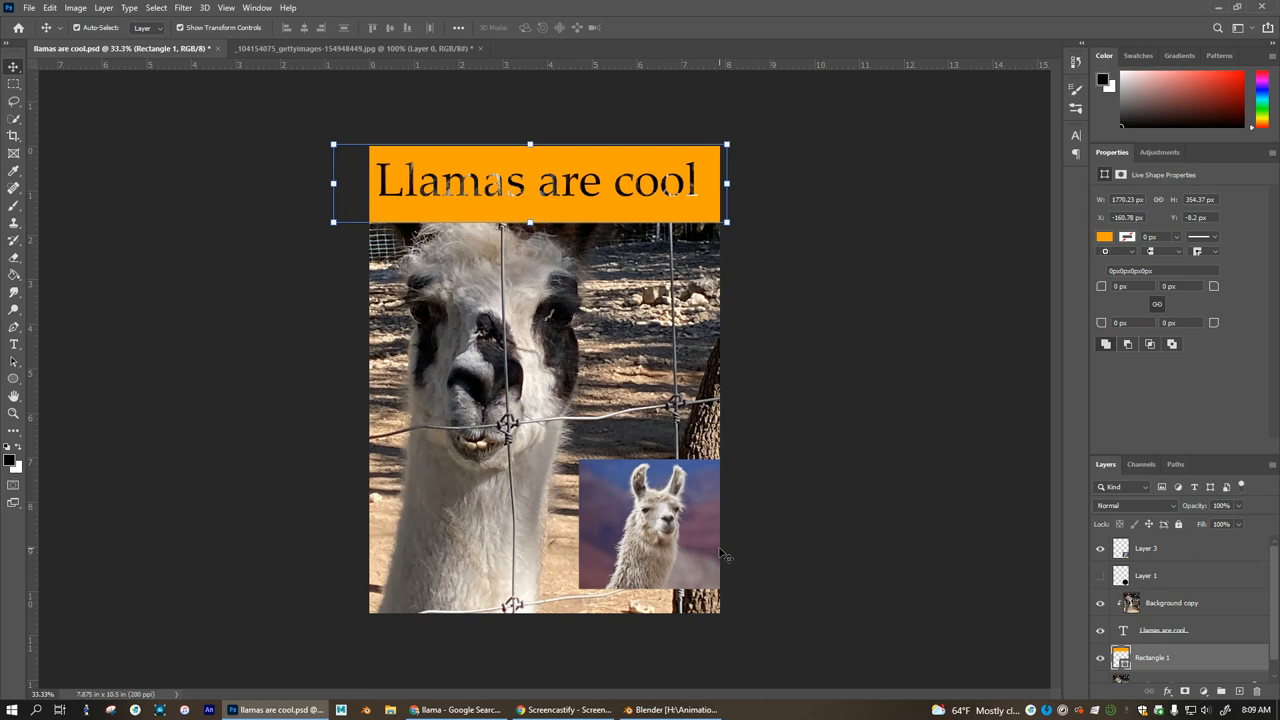
mouse_move(644, 482)
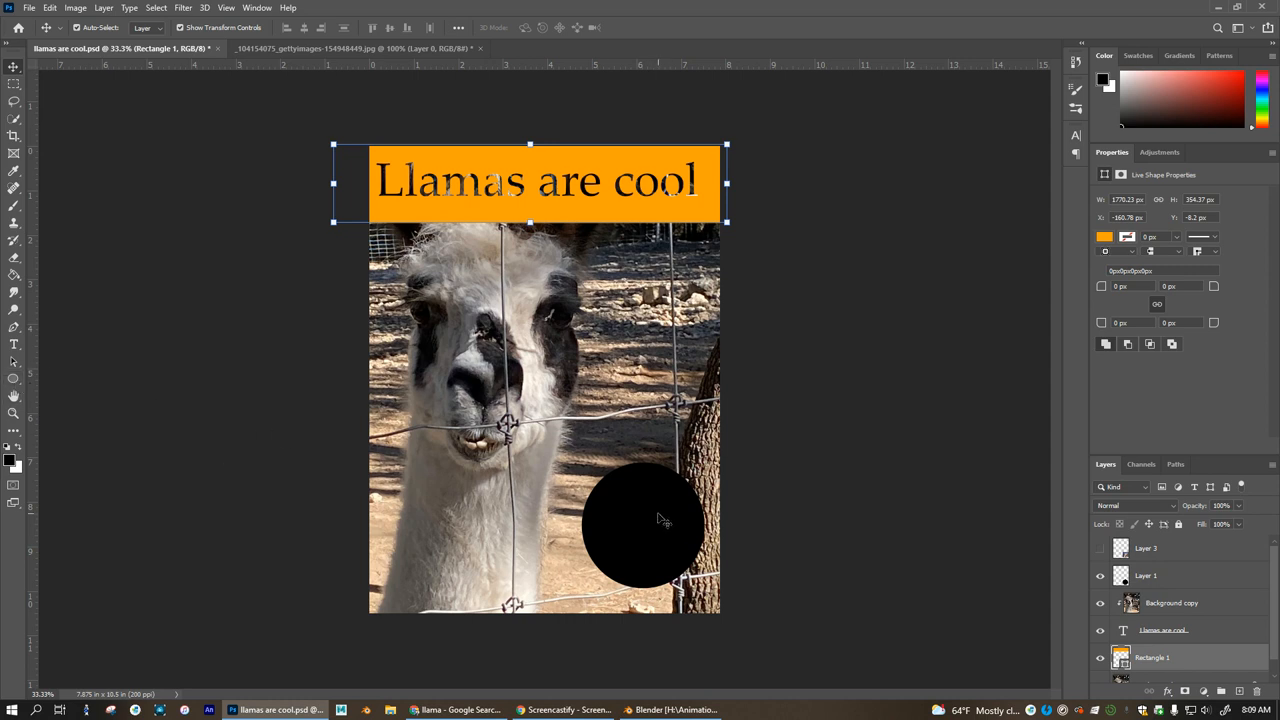
mouse_move(1212, 568)
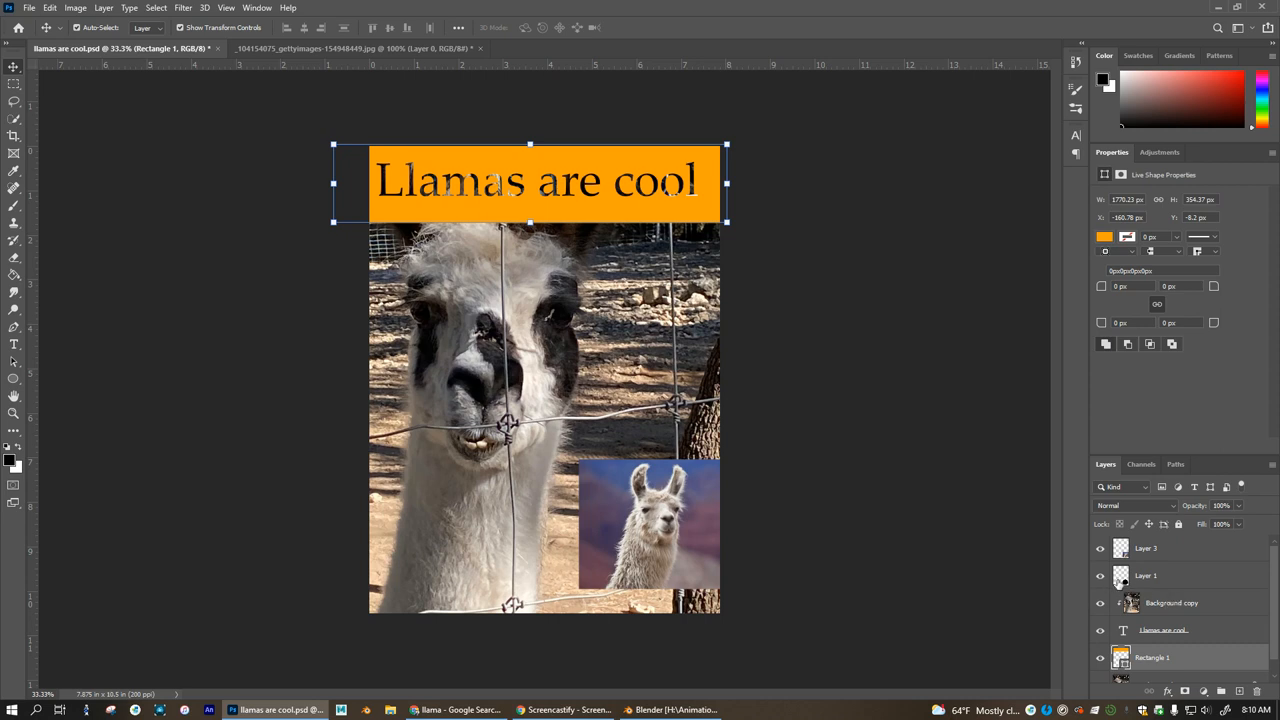
mouse_move(1122, 552)
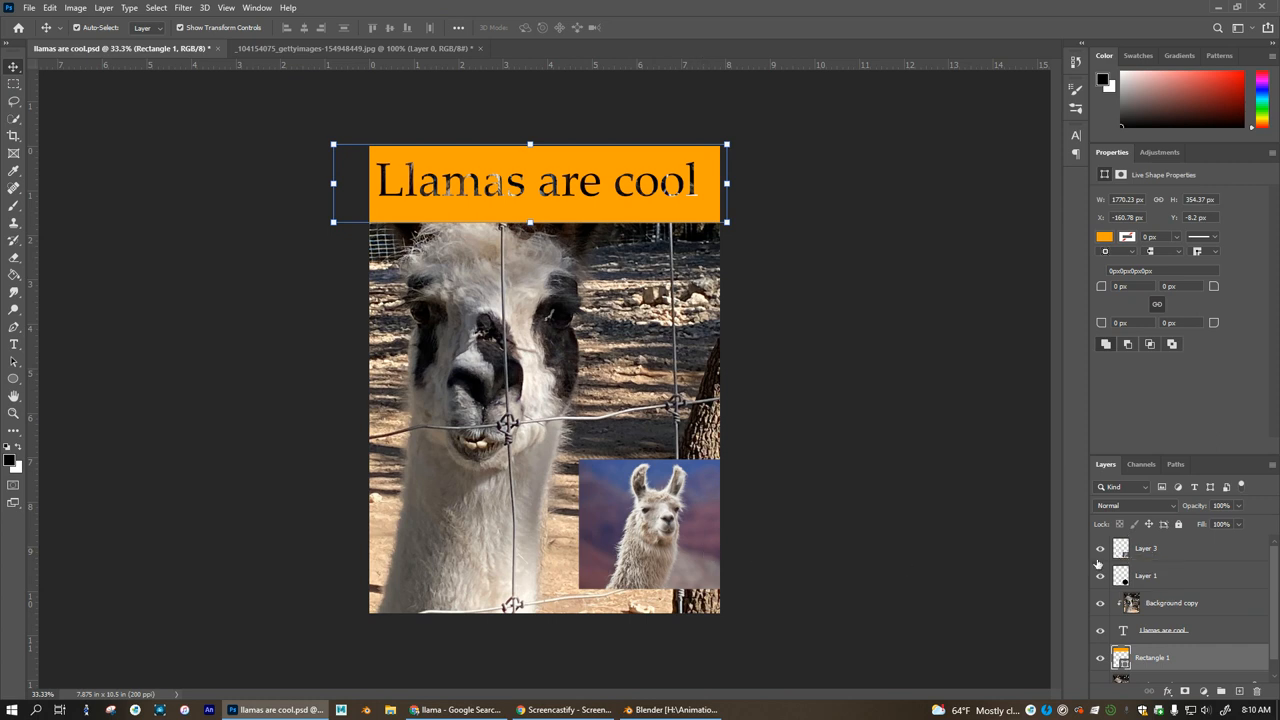
mouse_move(1124, 564)
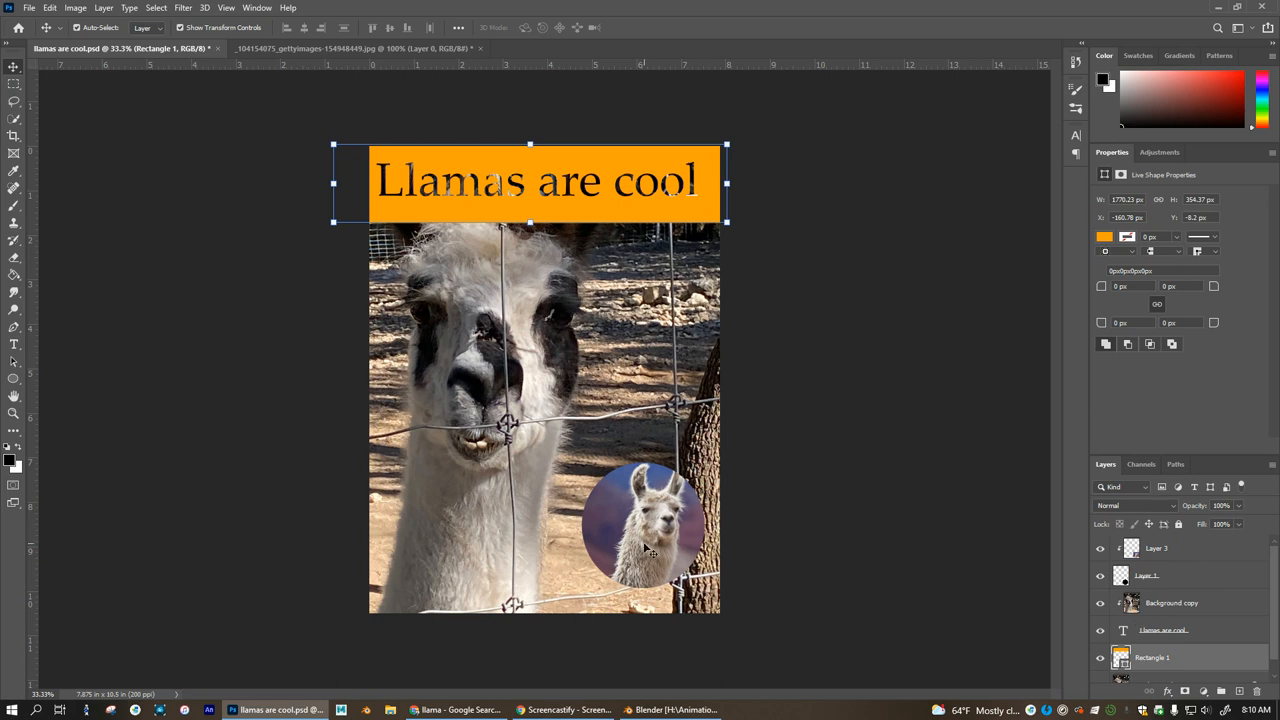
mouse_move(1156, 548)
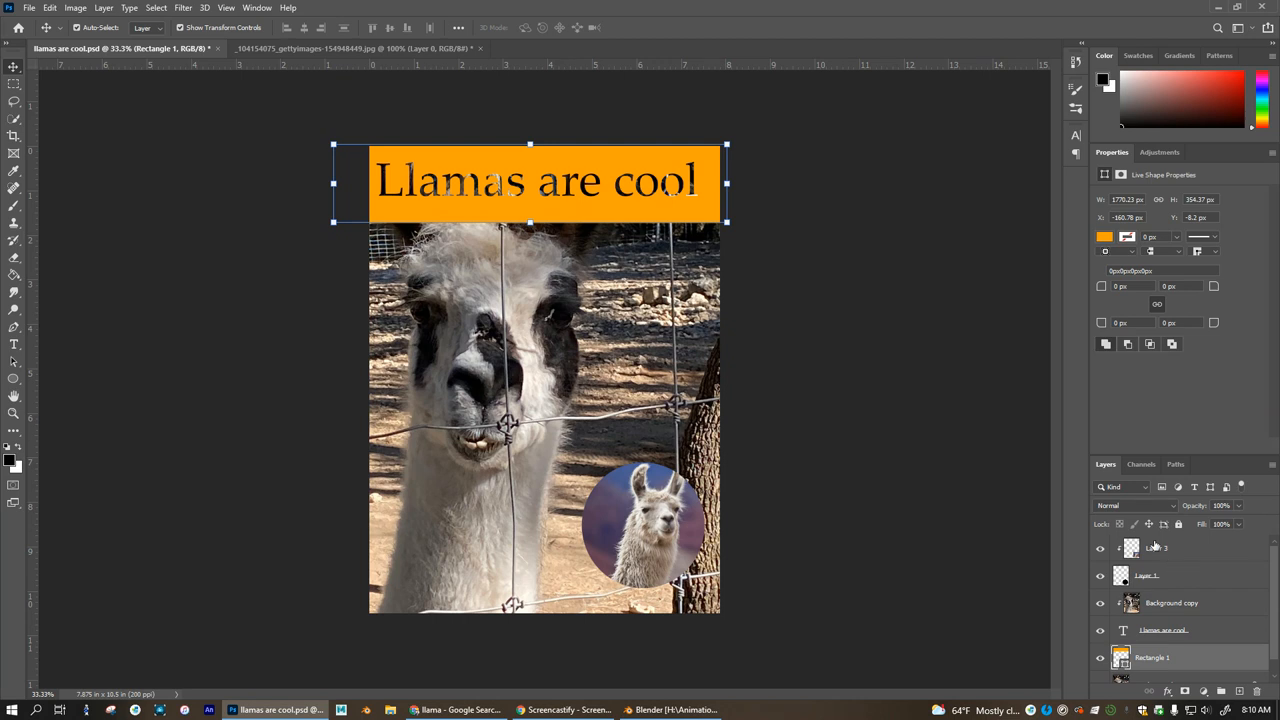